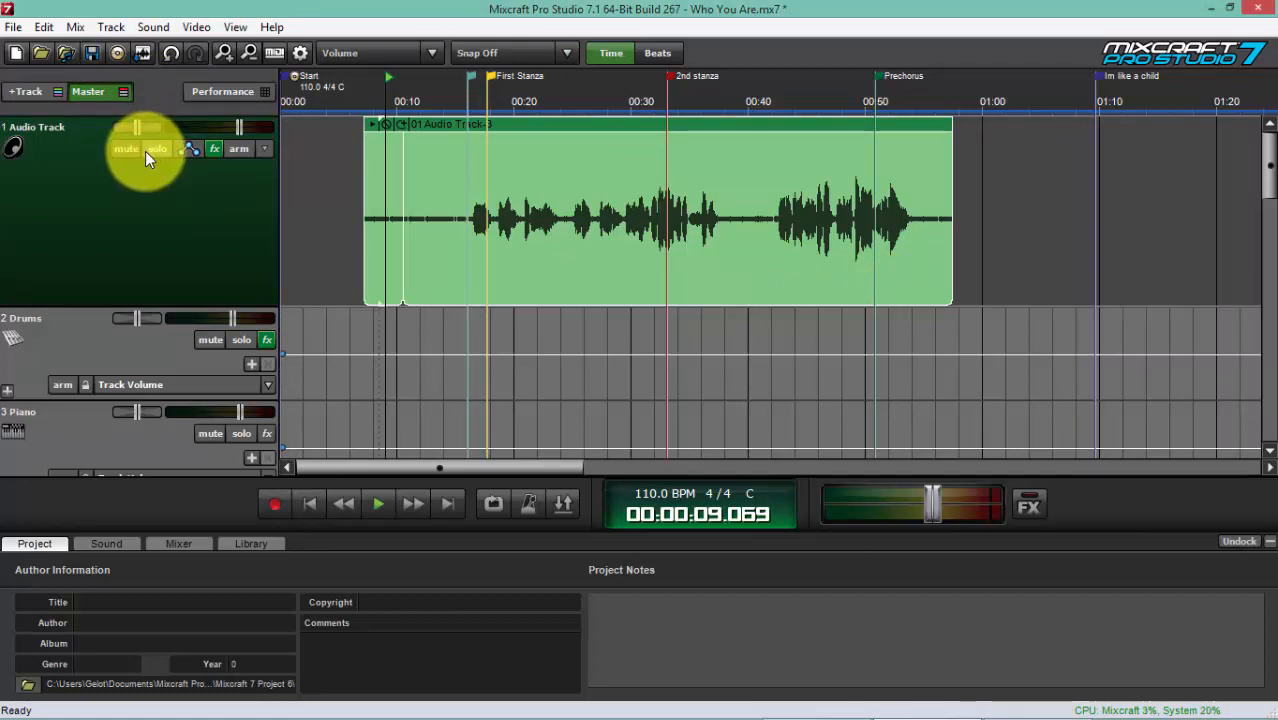
mouse_move(368, 92)
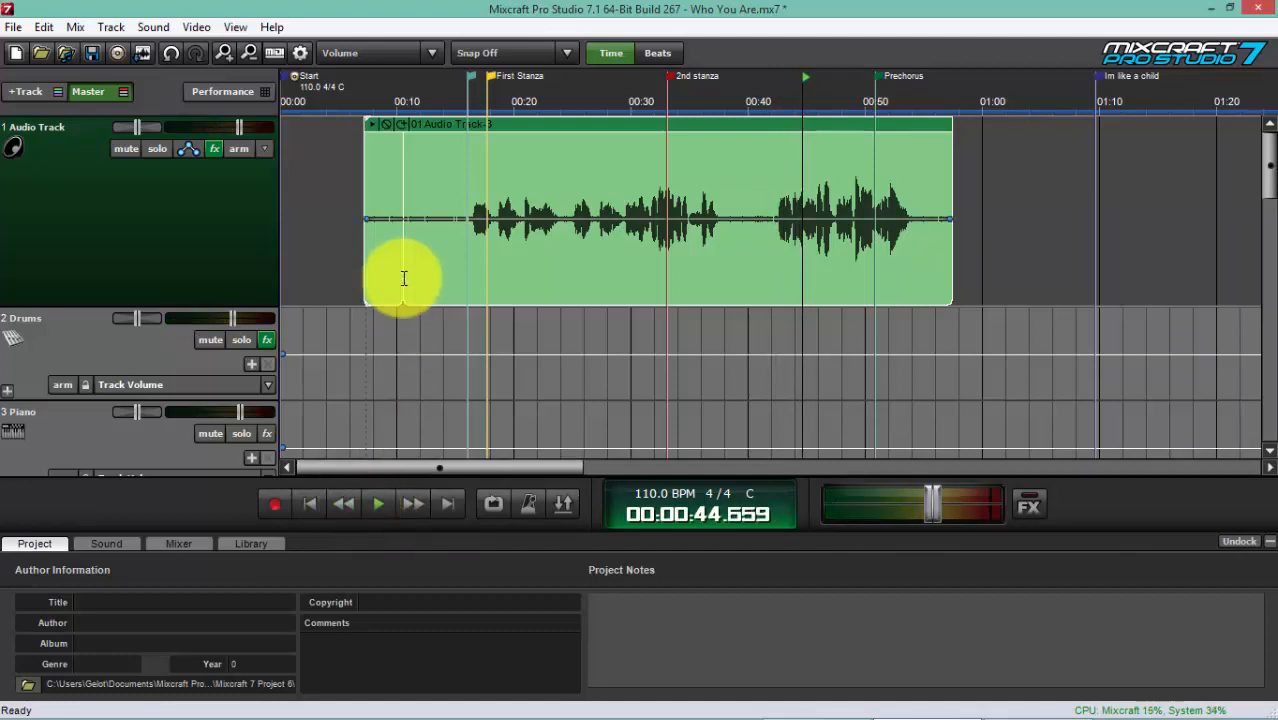
mouse_move(392, 250)
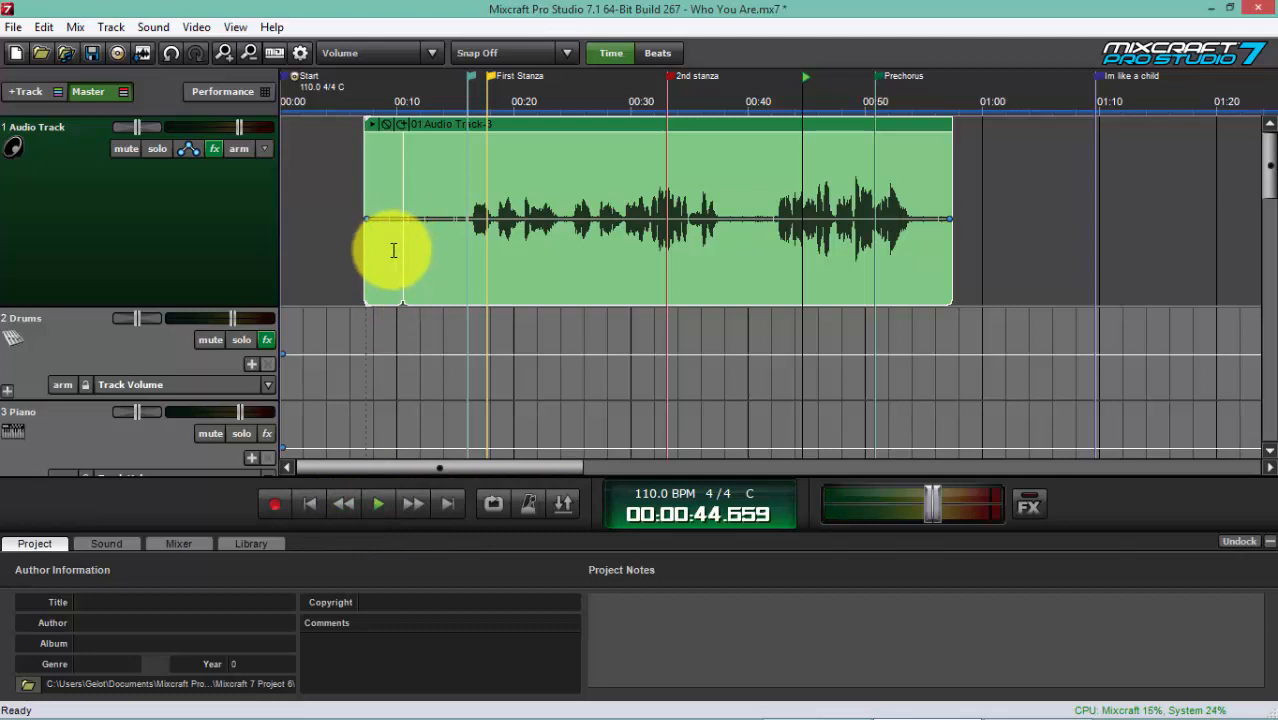
mouse_move(402, 160)
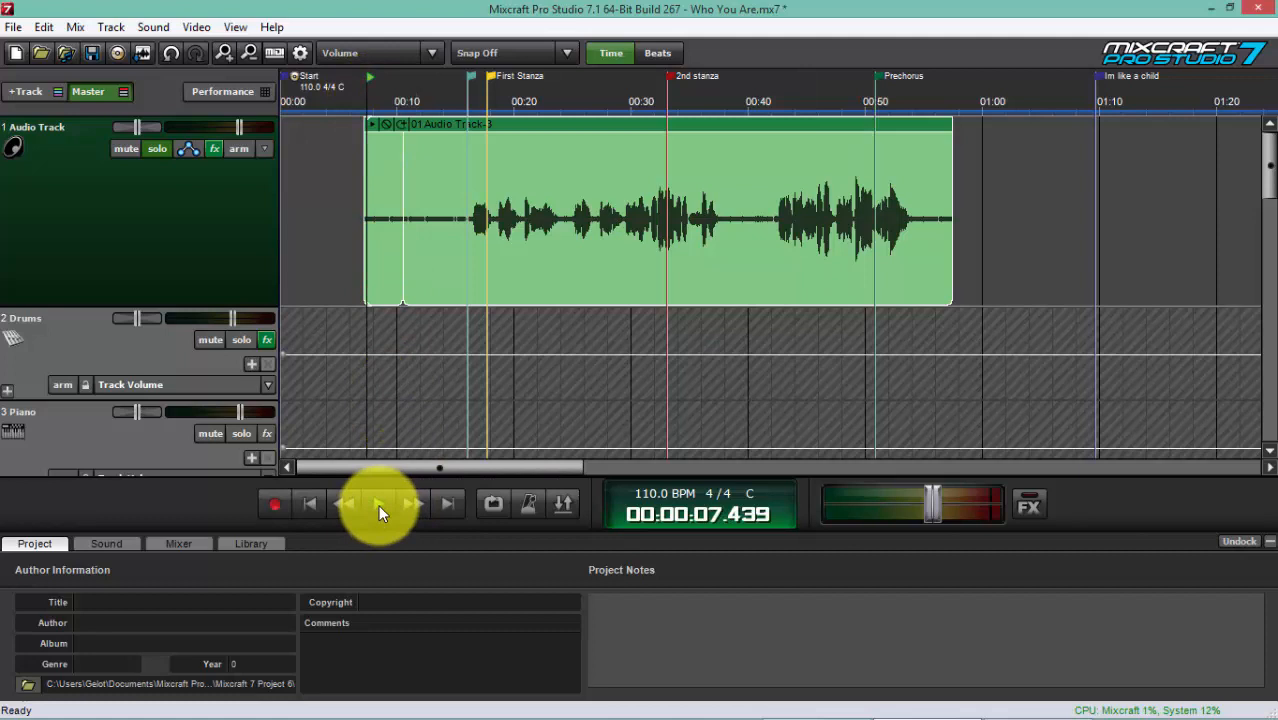
Step: Audition the vocal for background rain noise, then bring up the clip's Sound settings with its waveform
click(378, 504)
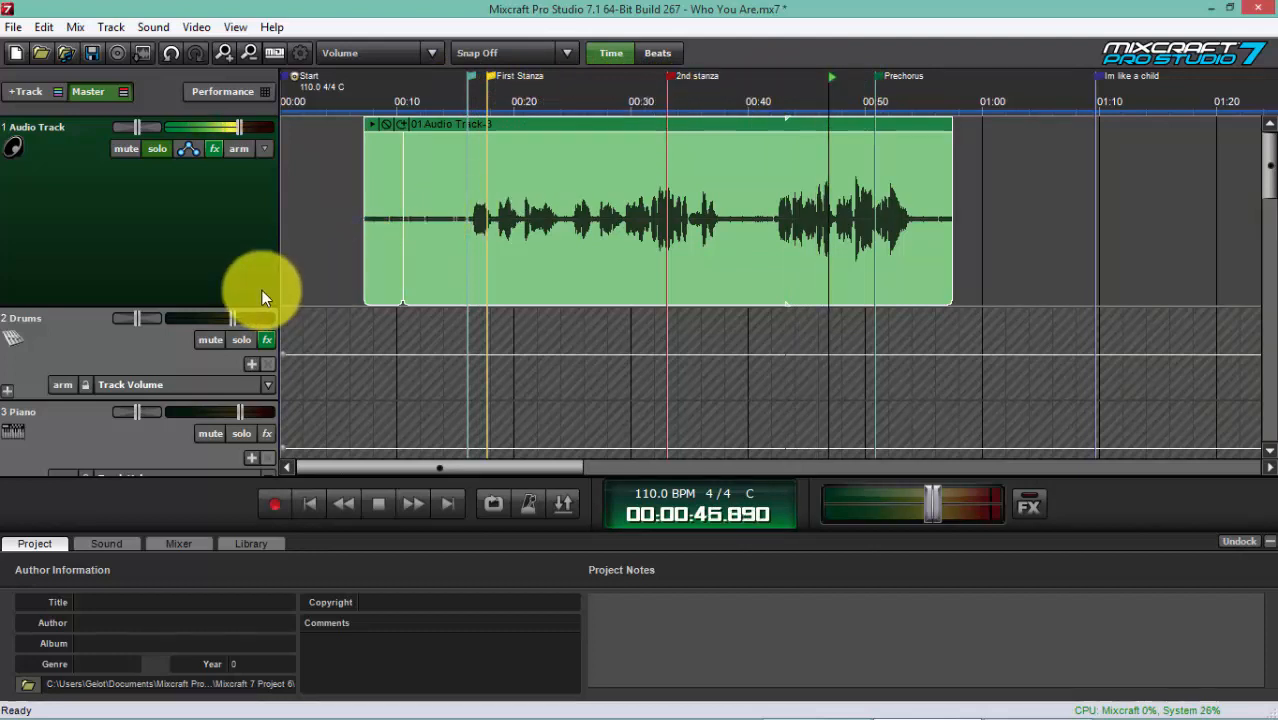
click(378, 504)
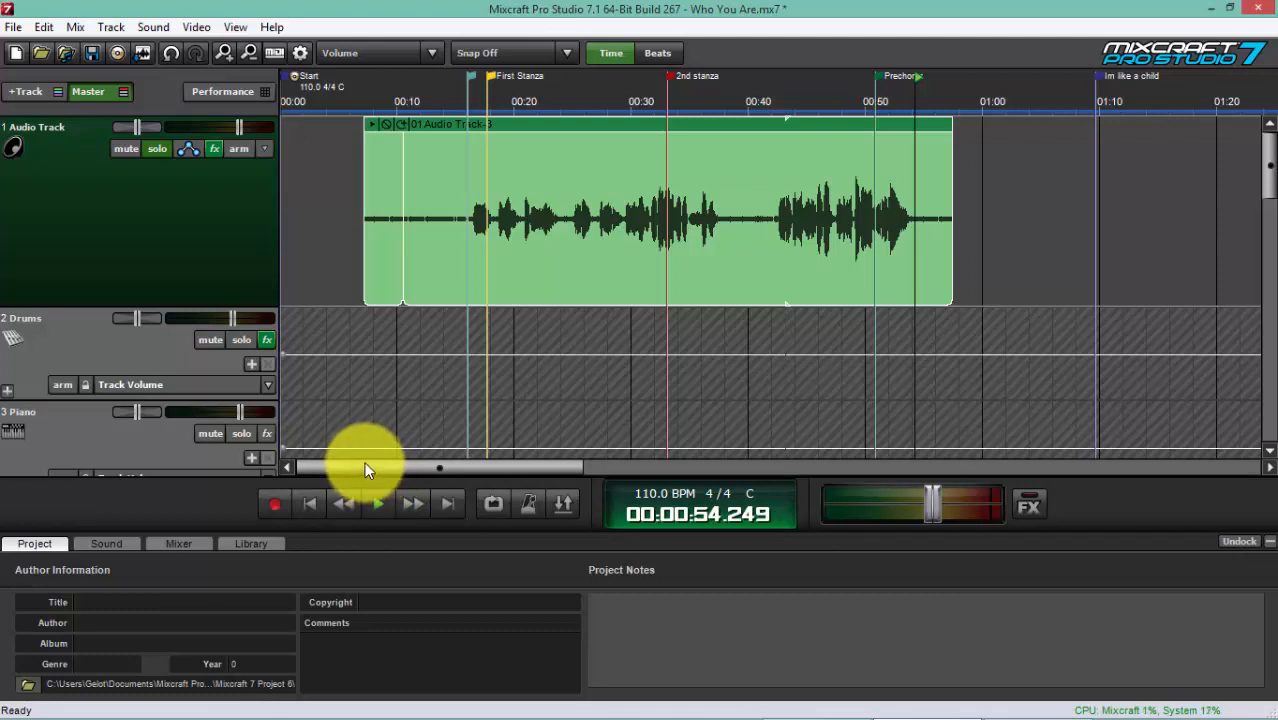
mouse_move(364, 464)
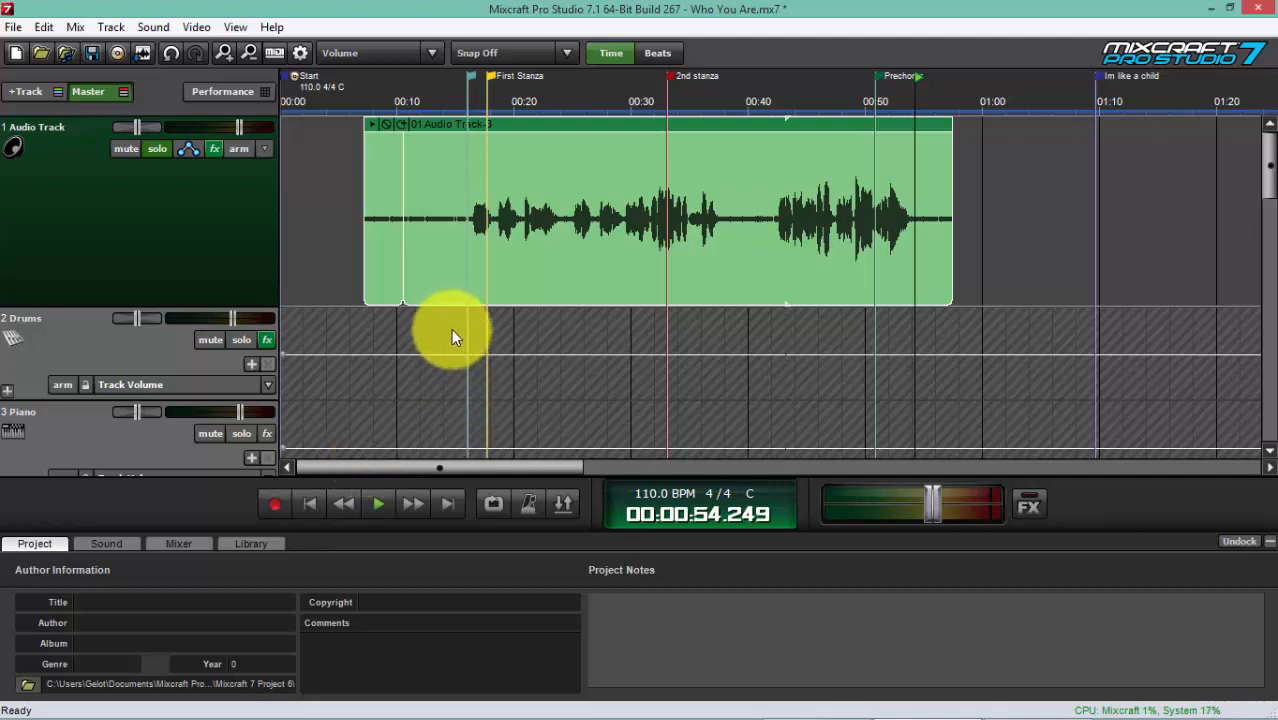
click(516, 124)
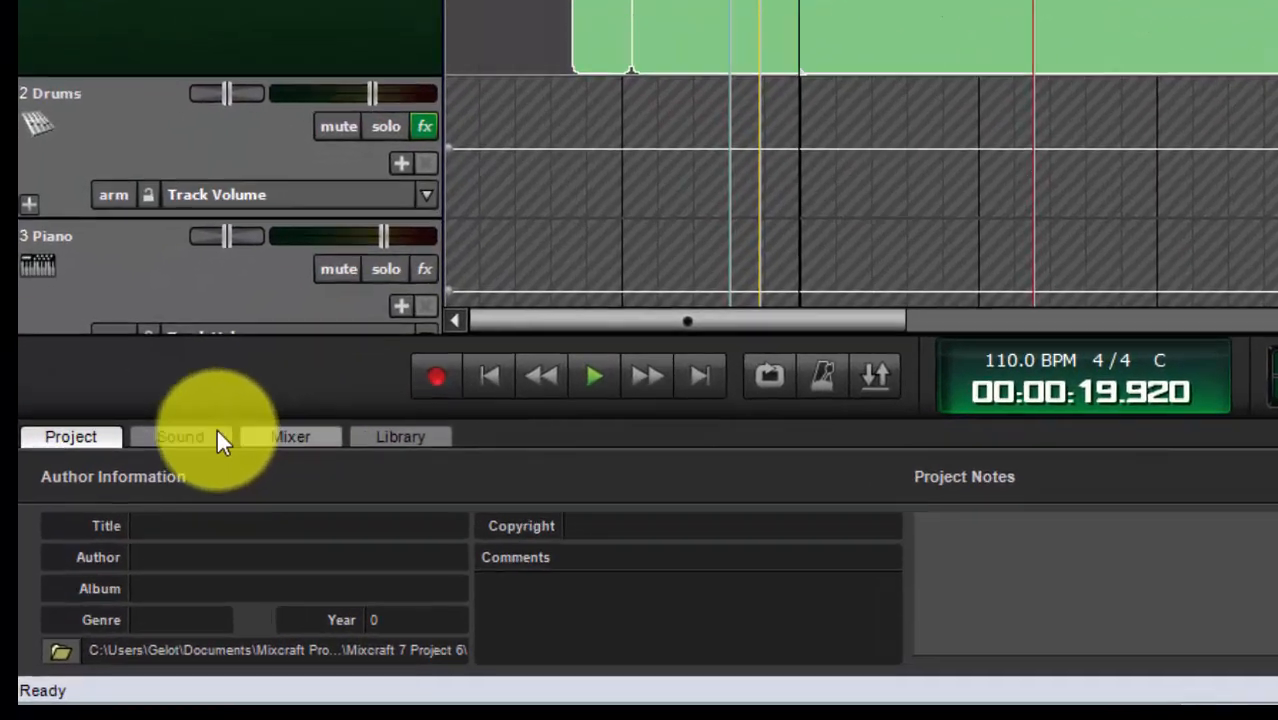
click(180, 436)
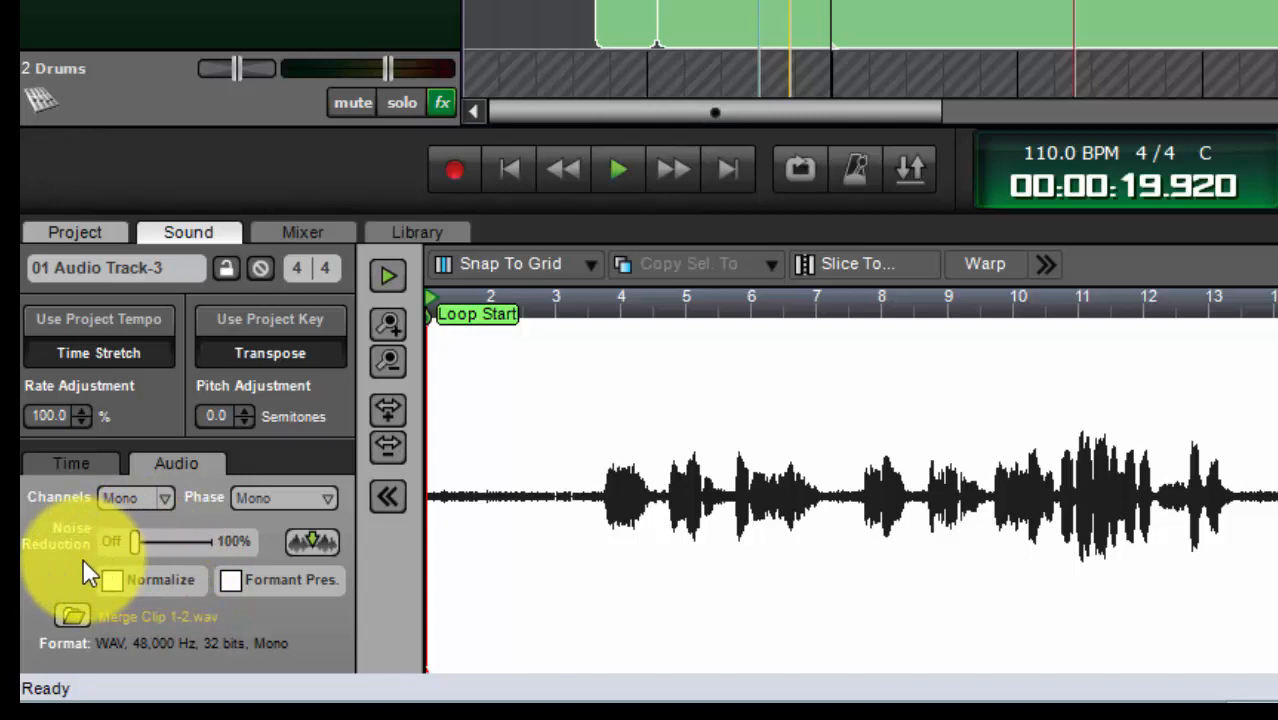
mouse_move(96, 564)
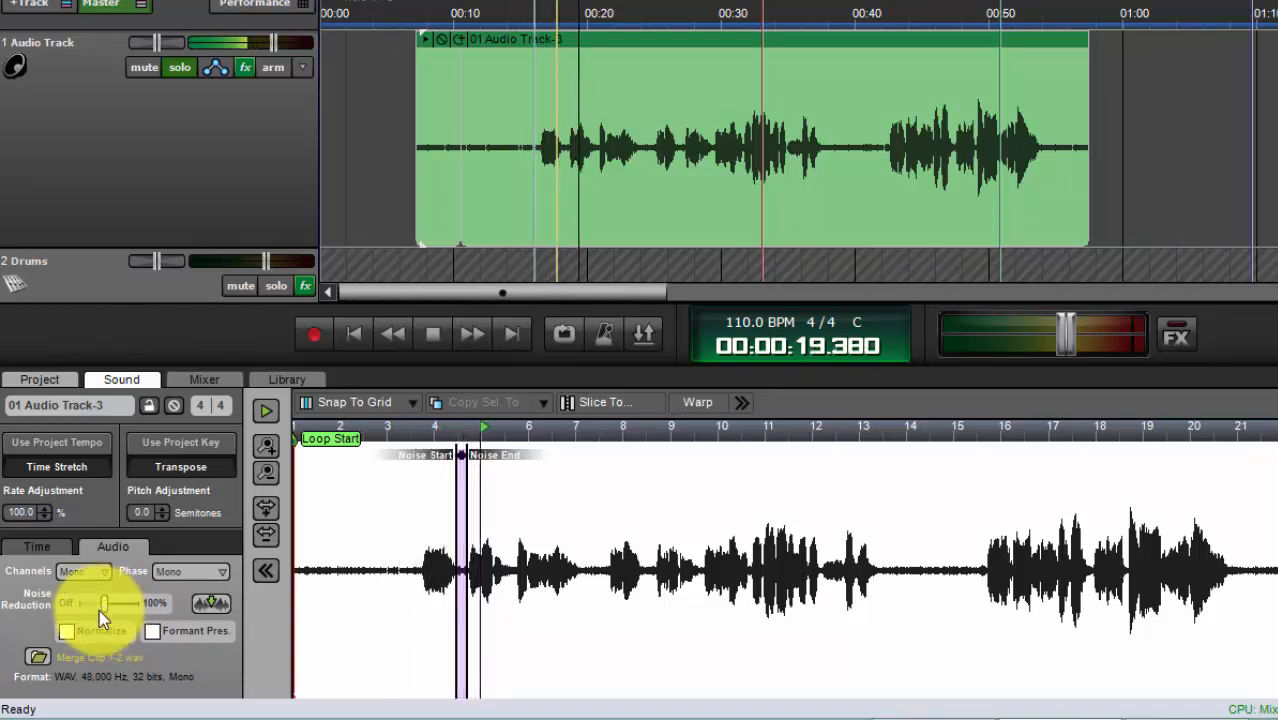
Step: Adjust the Noise Reduction amount on the vocal clip and stop playback after listening
drag(108, 604, 110, 604)
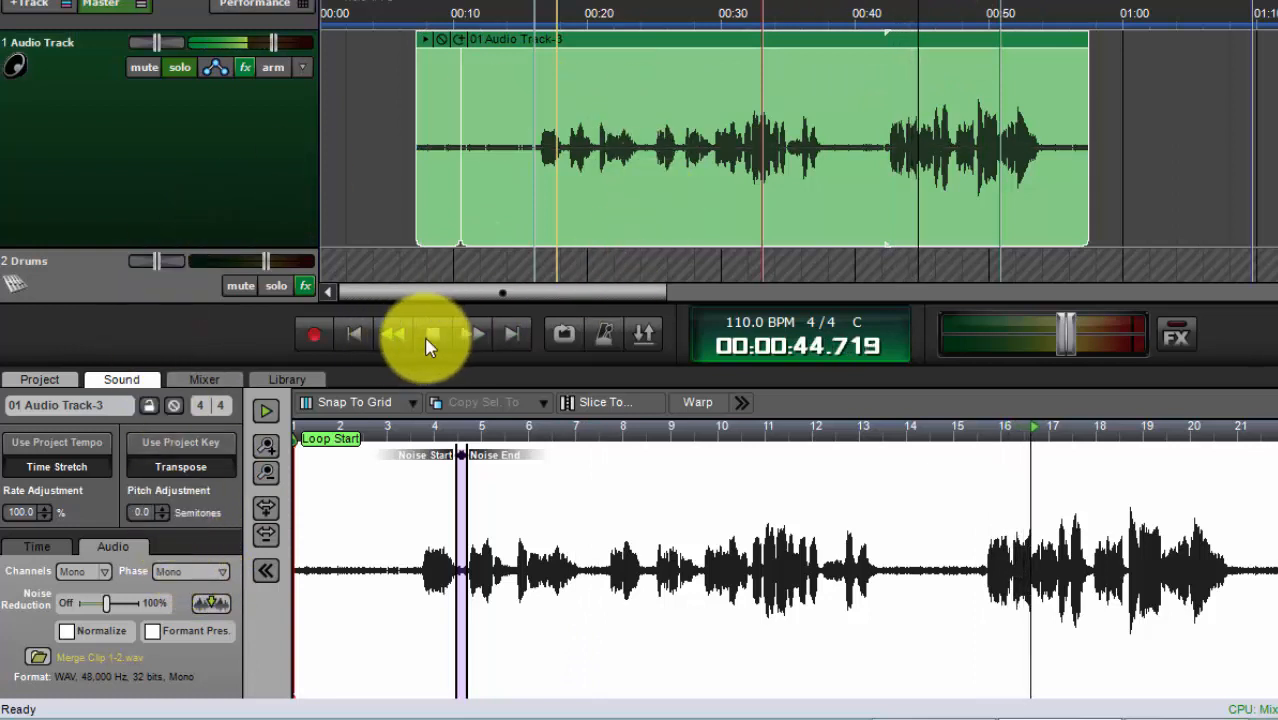
click(432, 334)
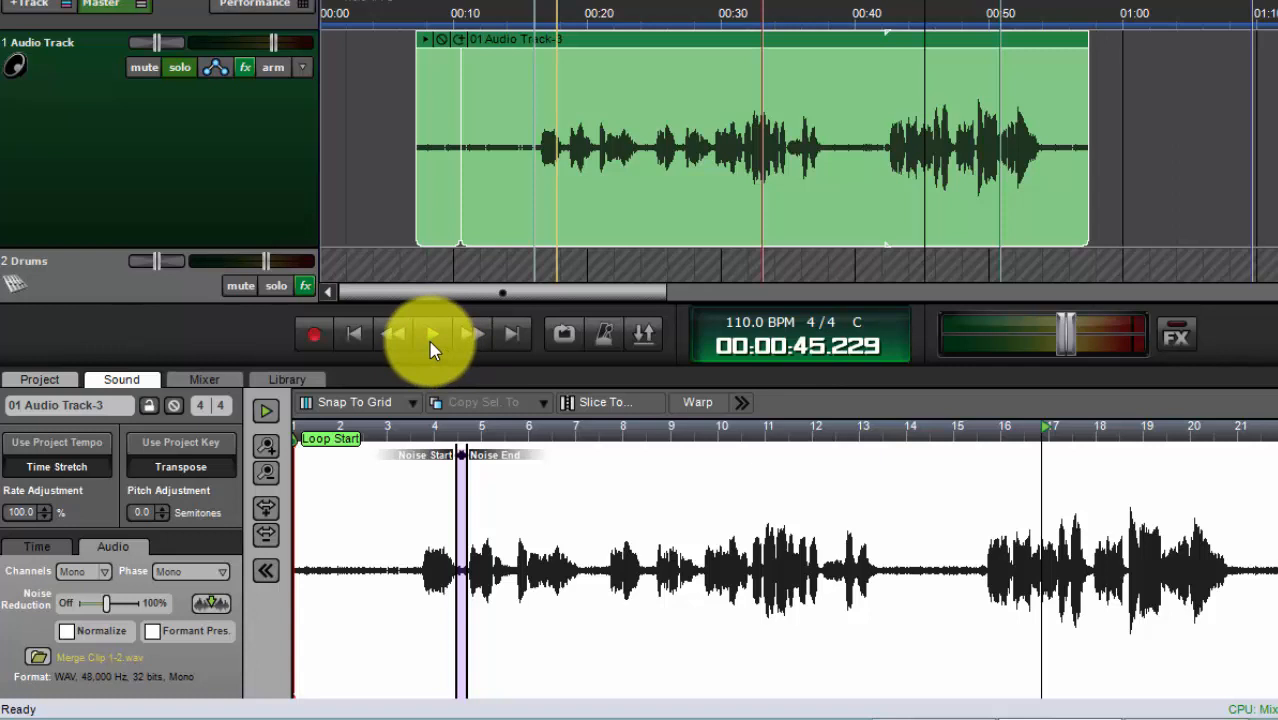
mouse_move(432, 332)
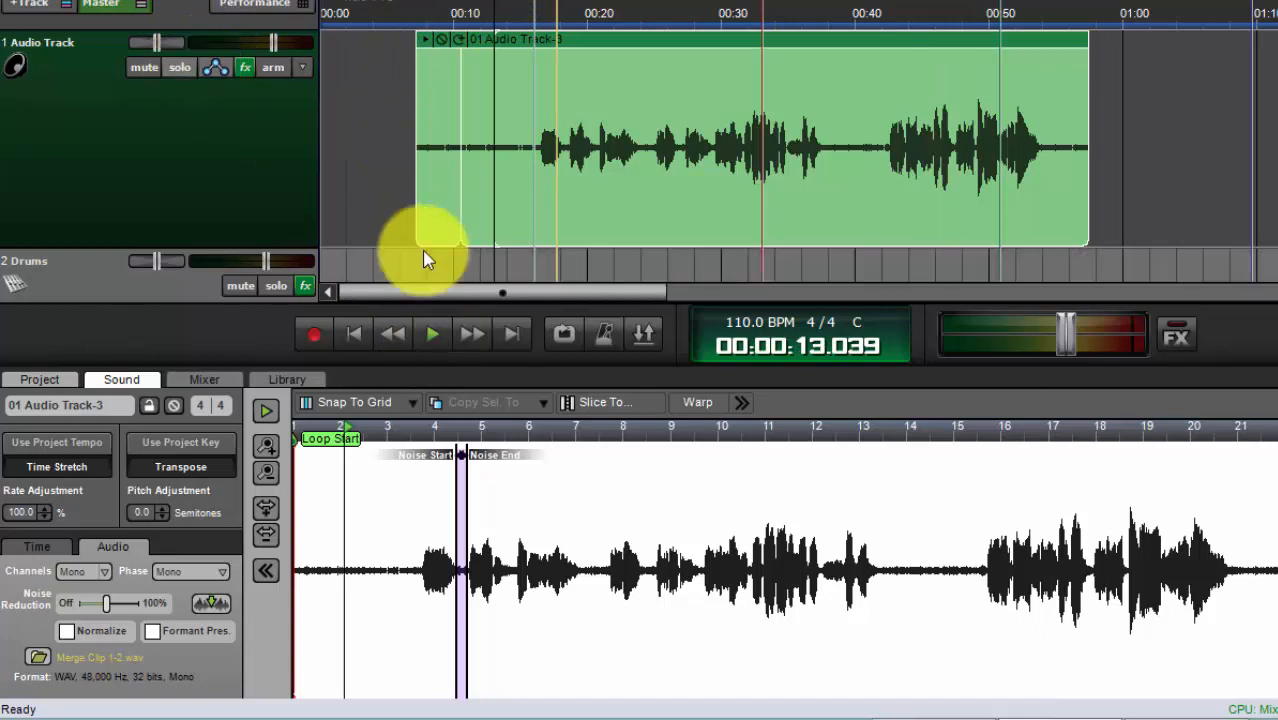
Step: Play the soloed vocal track on its own to hear the rain noise through to about 42 seconds, then stop
click(432, 332)
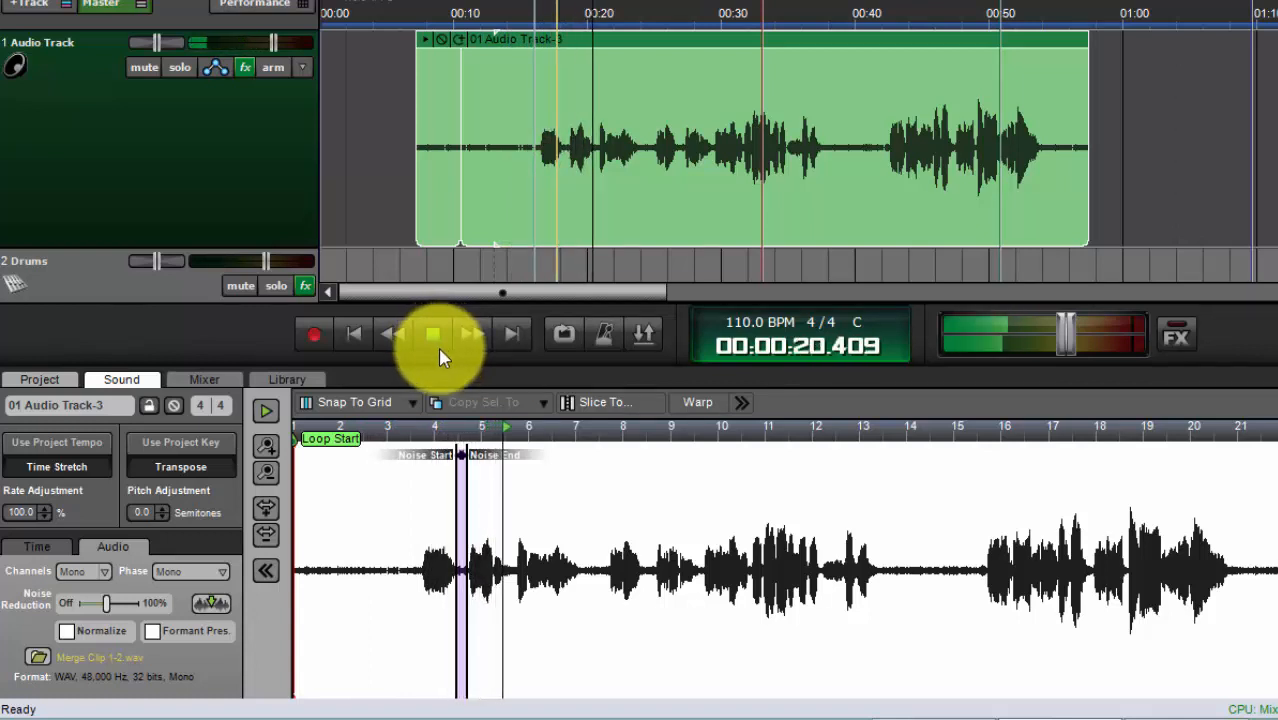
click(432, 334)
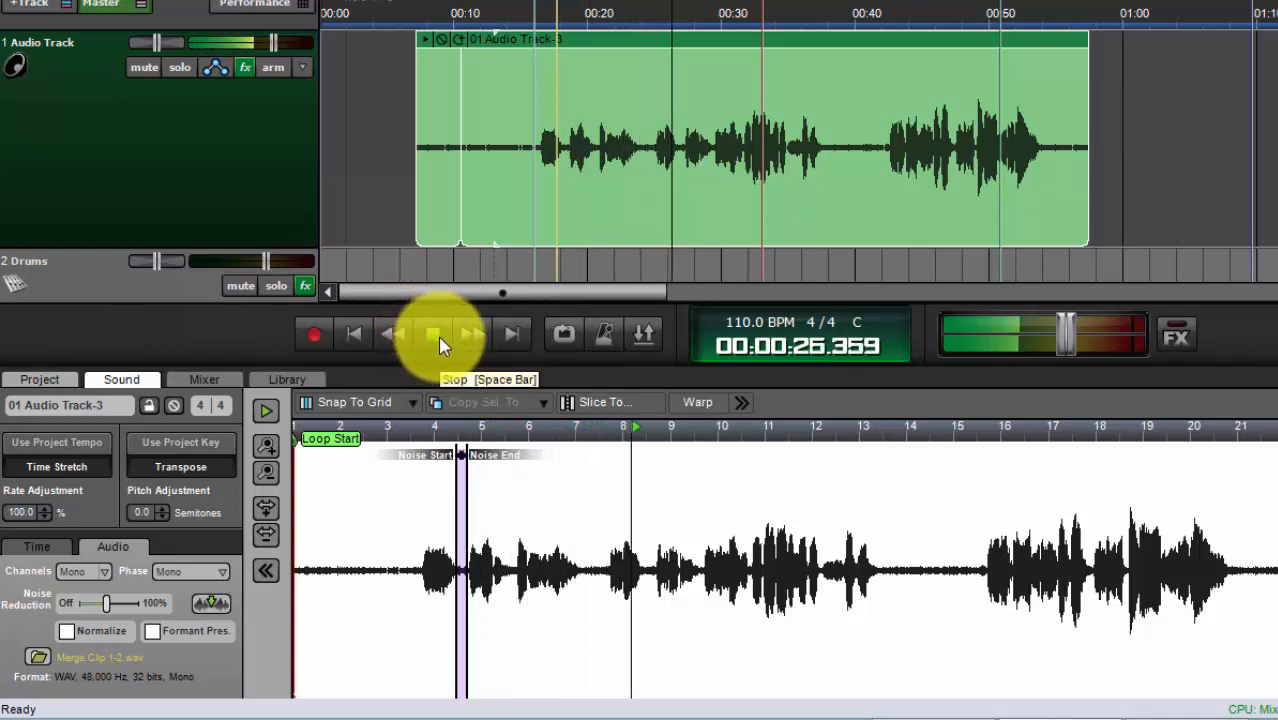
click(432, 334)
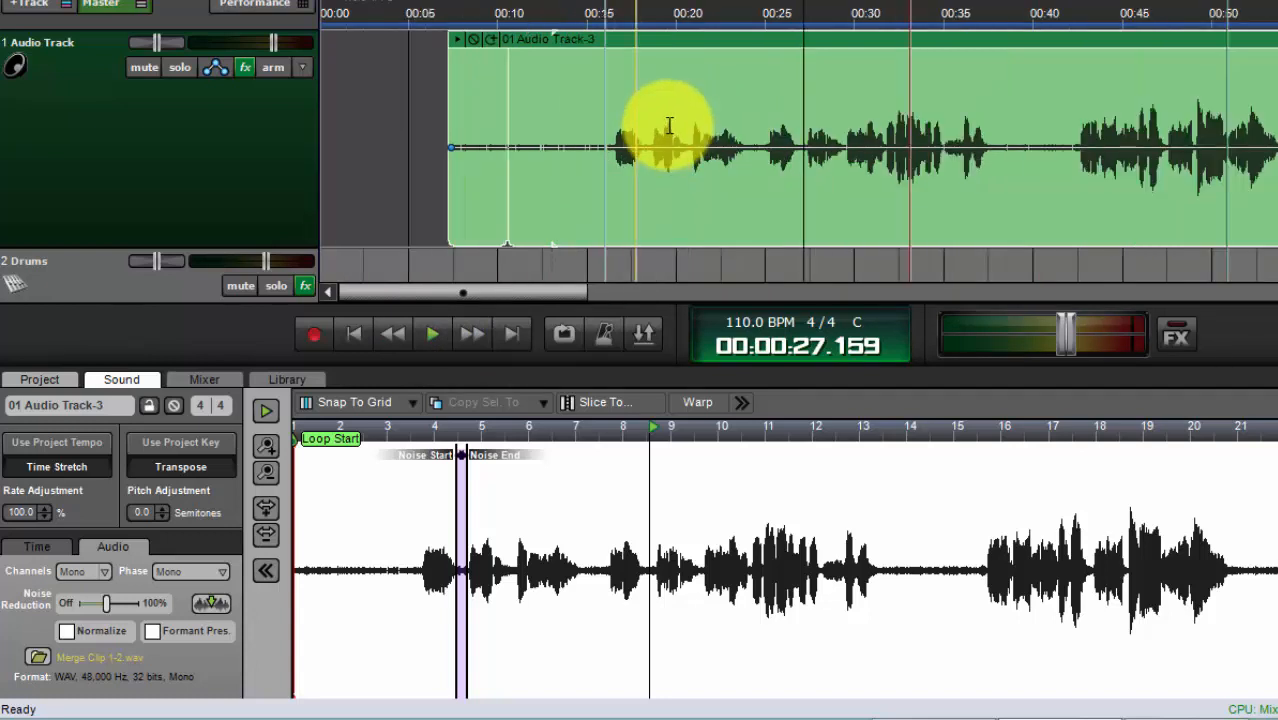
mouse_move(660, 112)
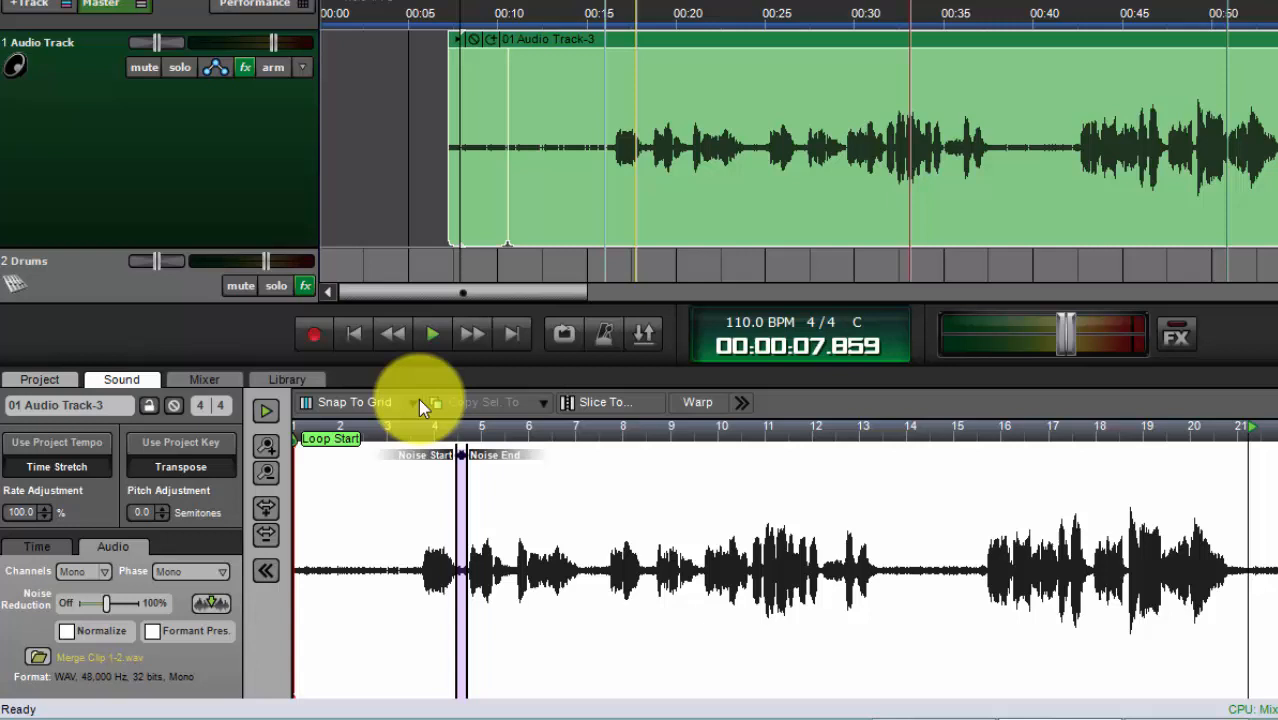
mouse_move(268, 412)
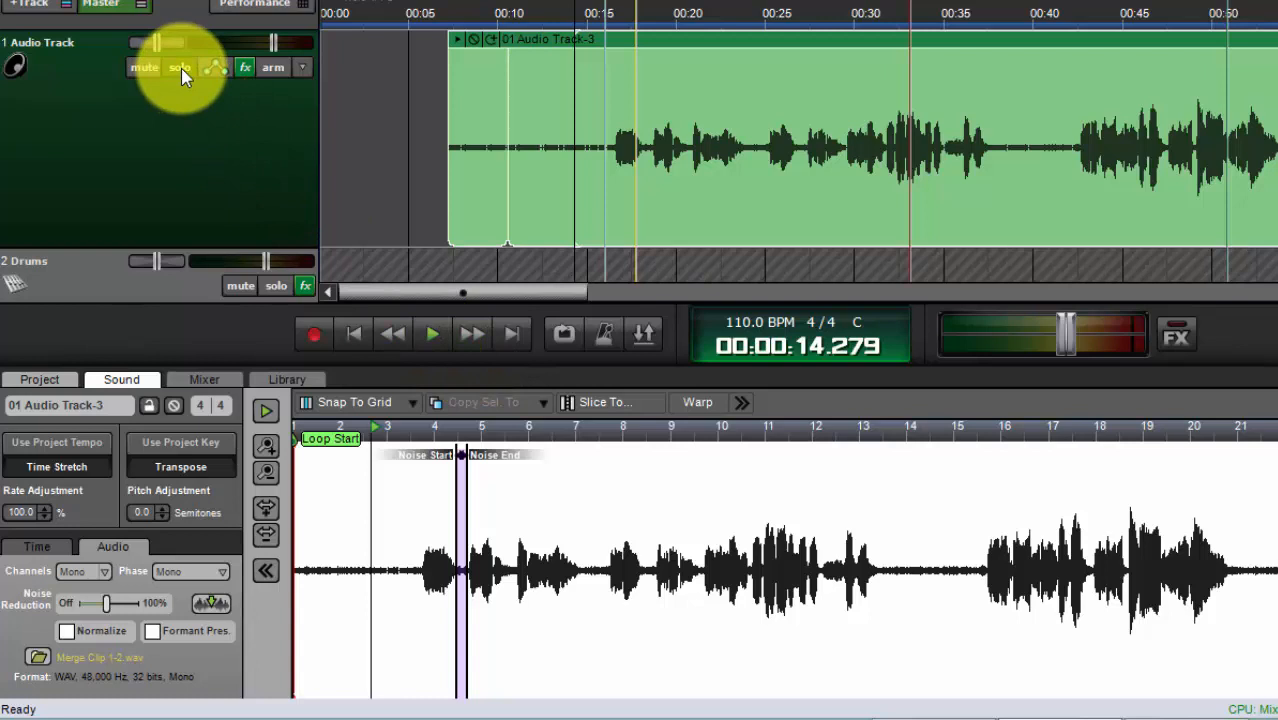
click(432, 334)
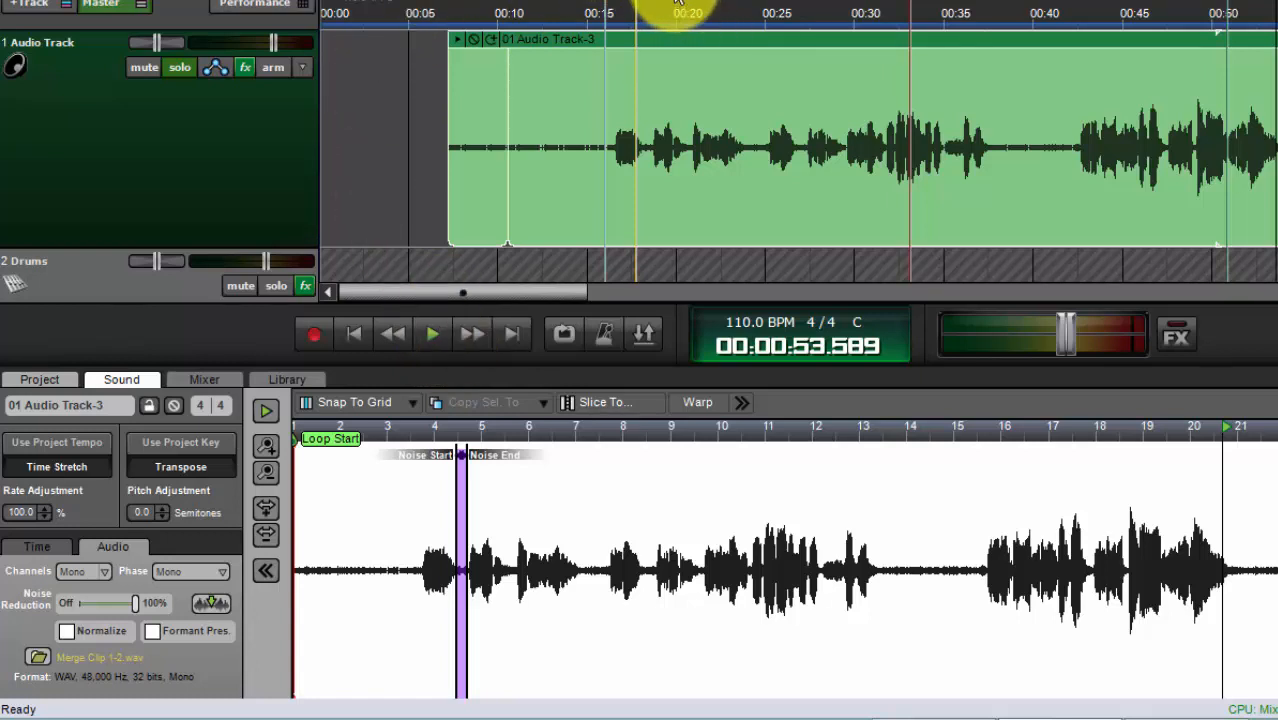
mouse_move(984, 10)
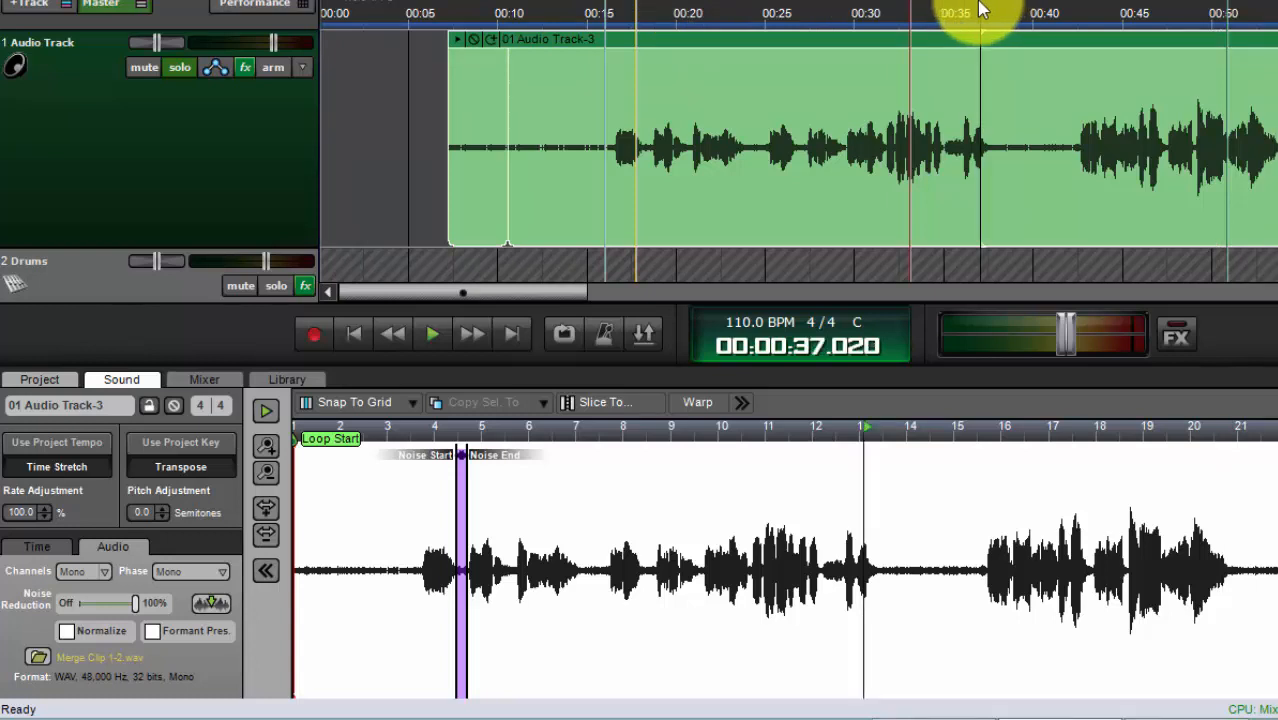
mouse_move(964, 14)
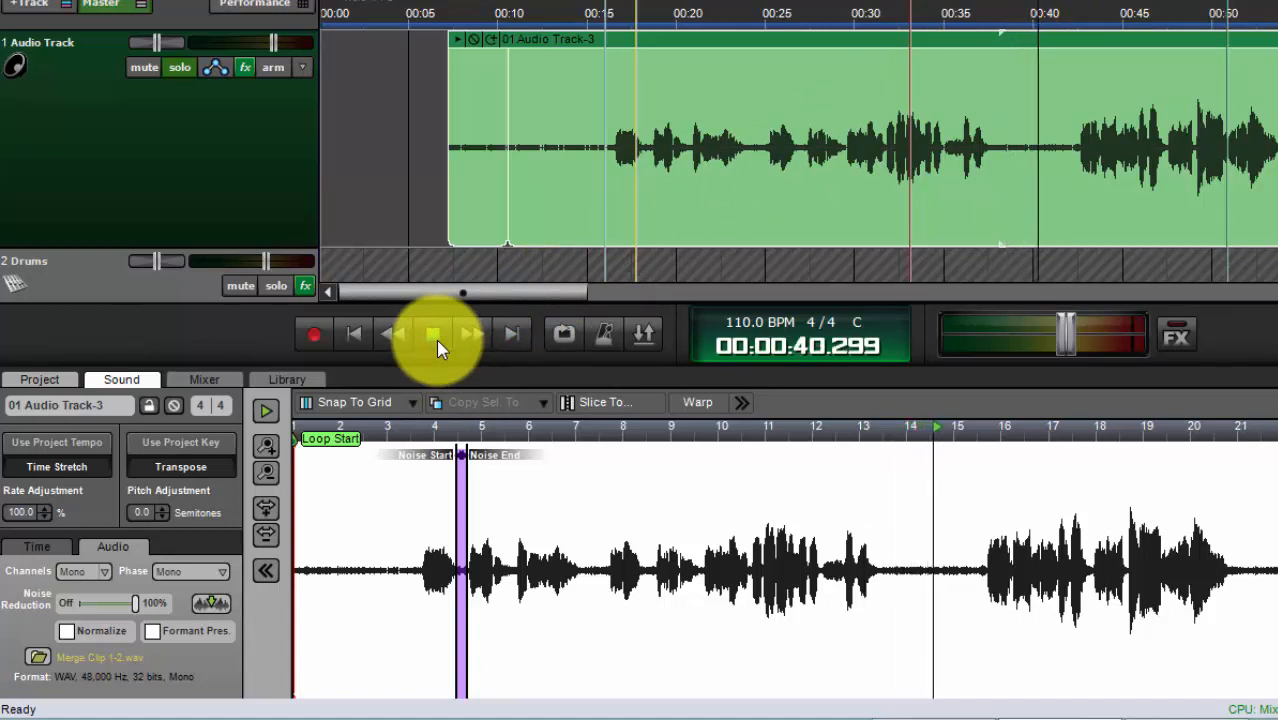
click(432, 334)
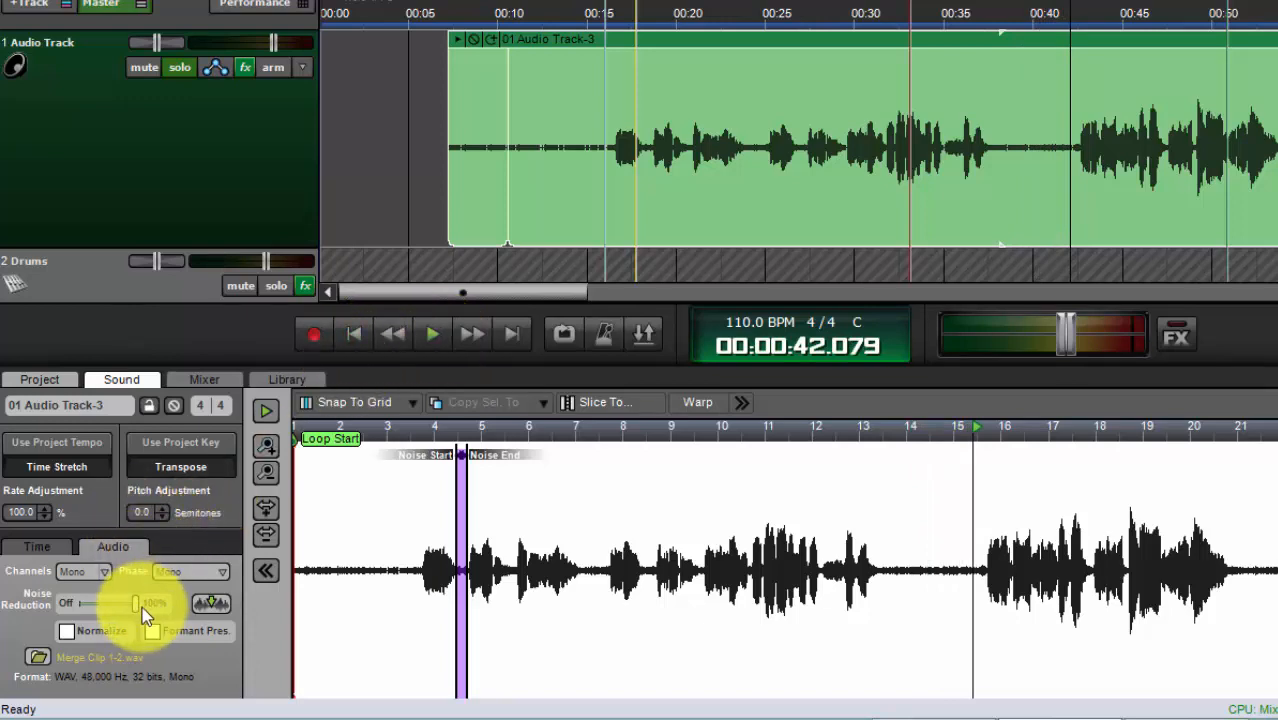
Step: Raise the Noise Reduction slider from Off and fine-tune the amount applied to the vocal
drag(144, 604, 100, 604)
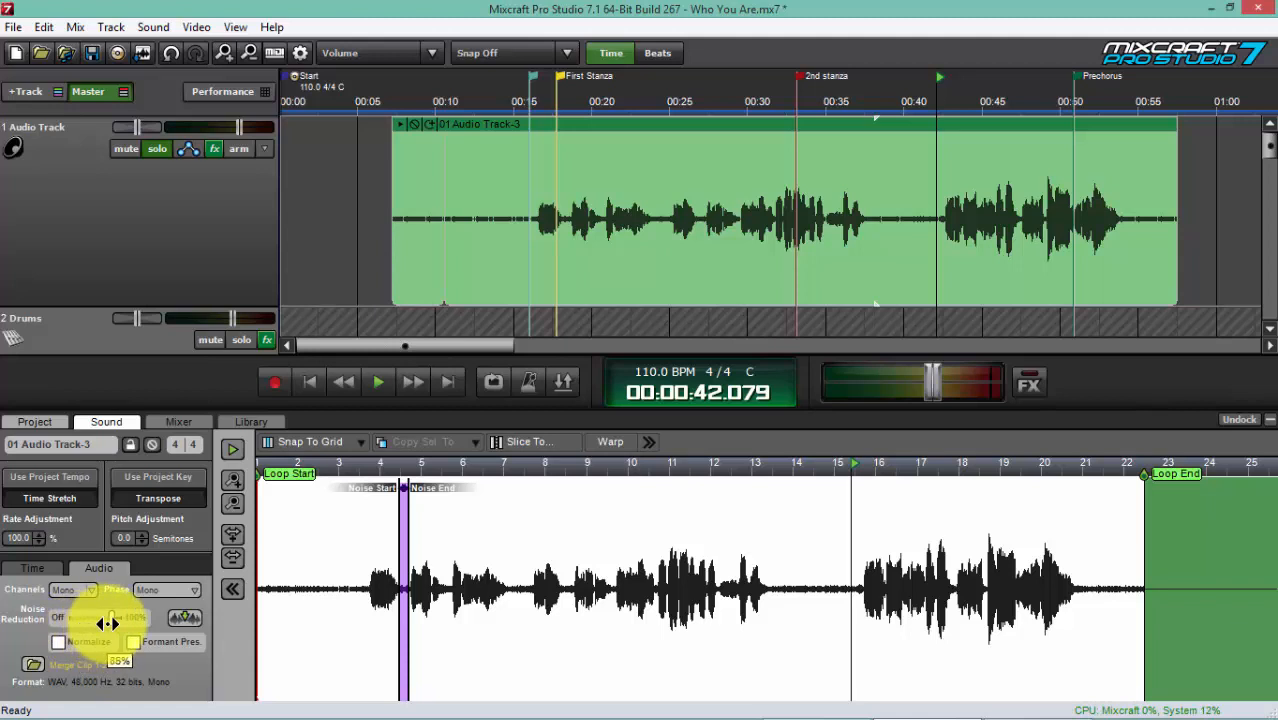
drag(108, 624, 76, 624)
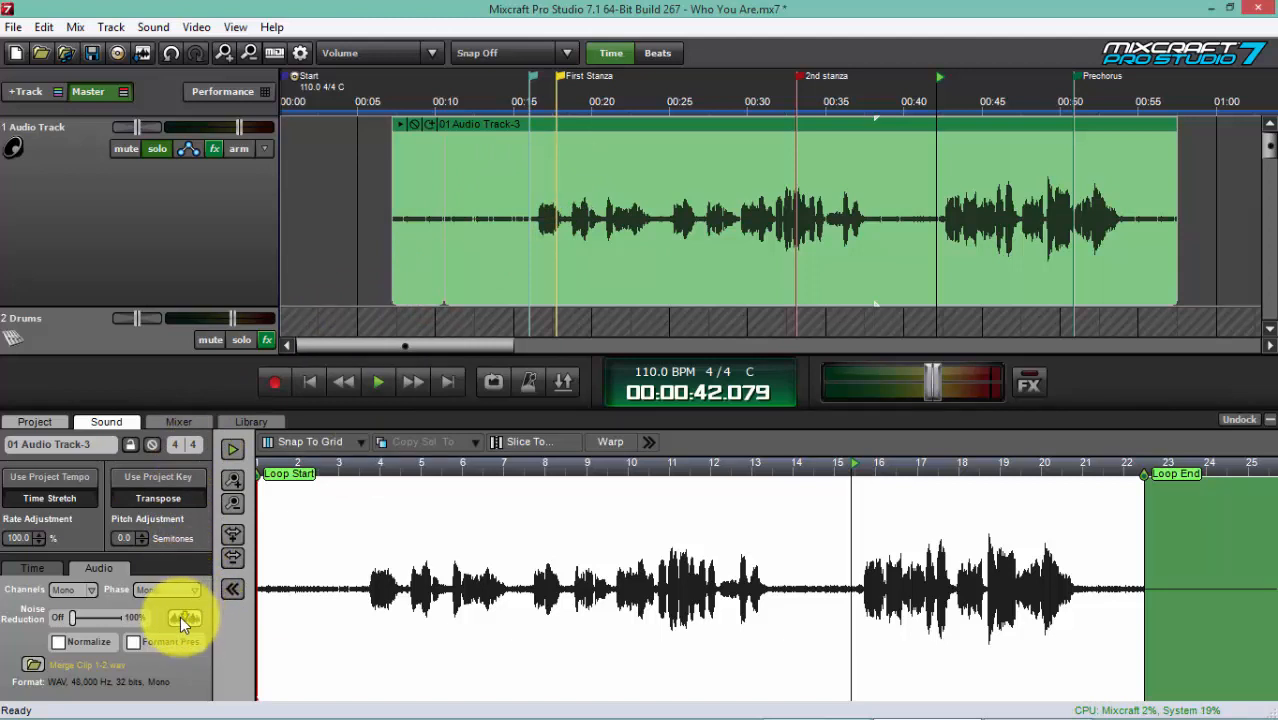
mouse_move(184, 618)
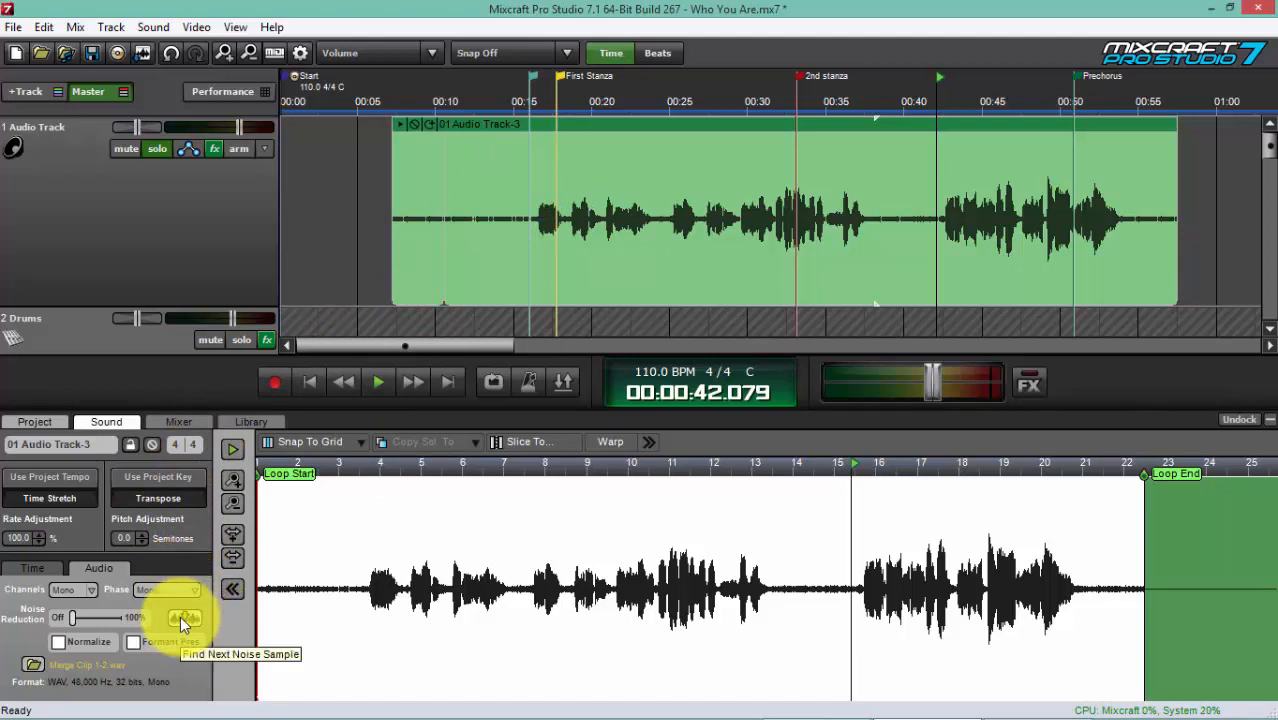
Step: Use Find Next Noise Sample so the quiet stretch near the clip's end becomes the noise sample
click(184, 616)
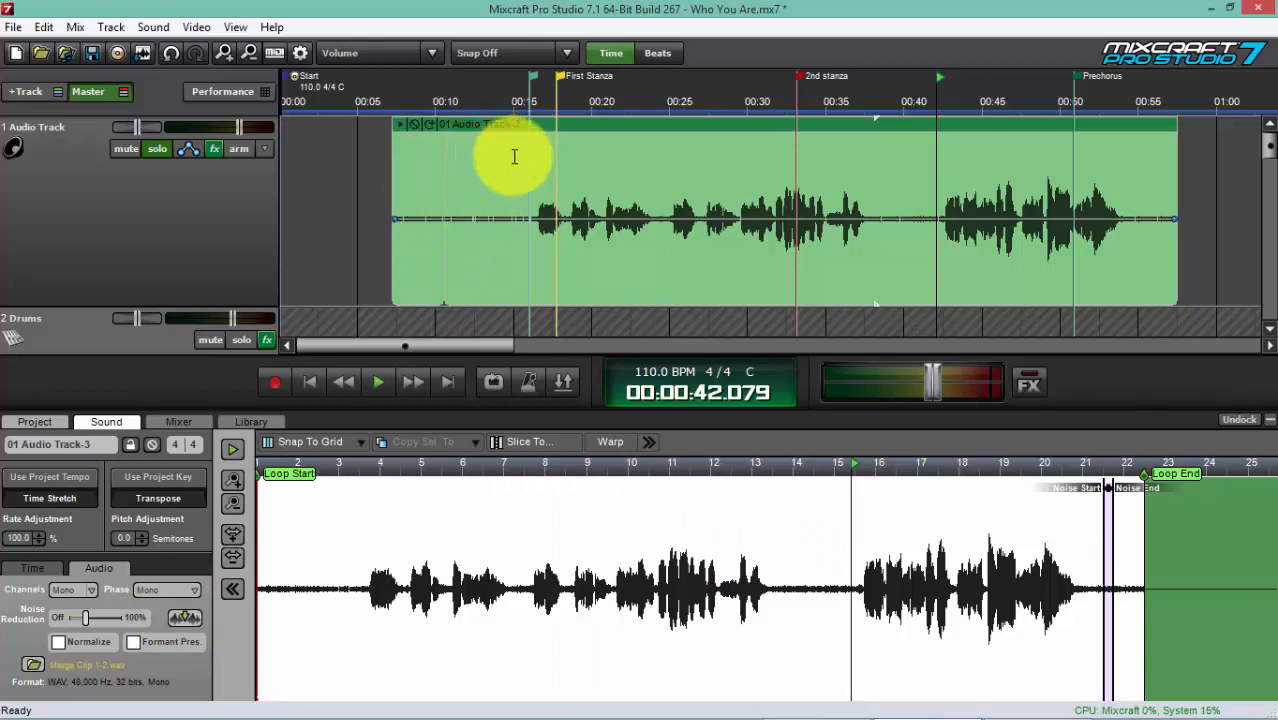
mouse_move(400, 162)
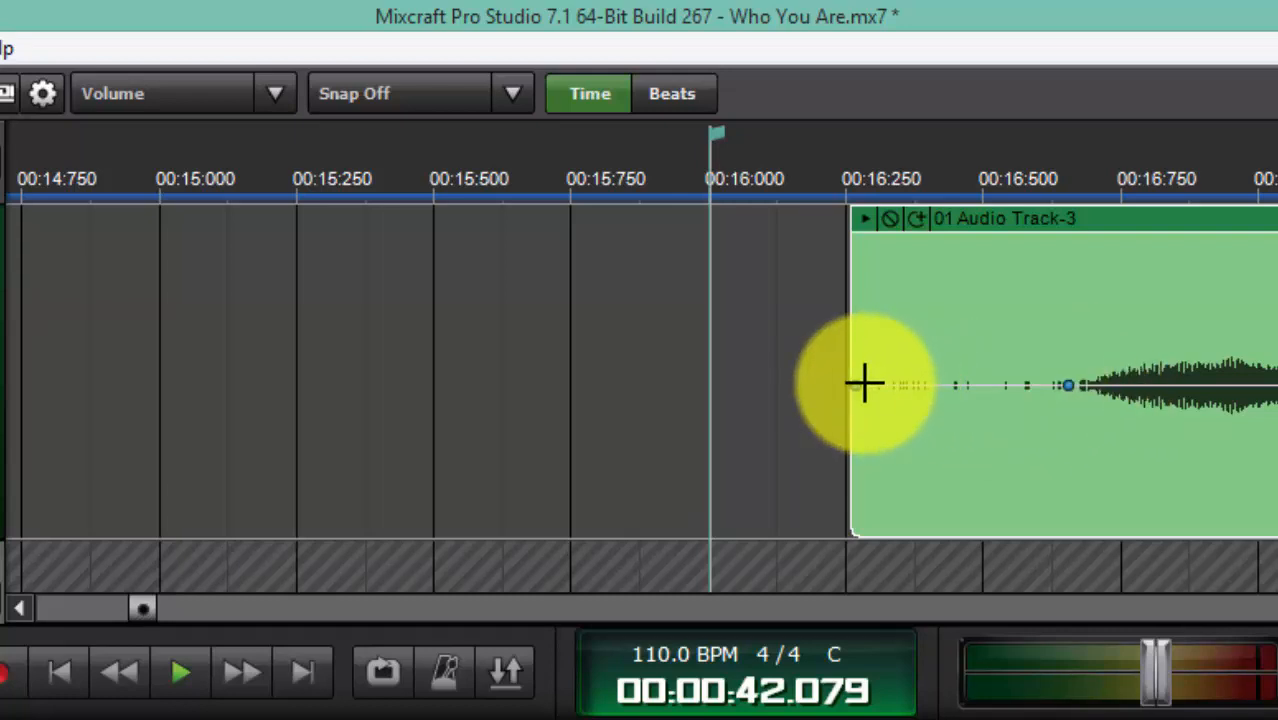
Step: Trim the clip's left edge to about 16.5 seconds, just before singing, and play from the new start
drag(864, 384, 852, 534)
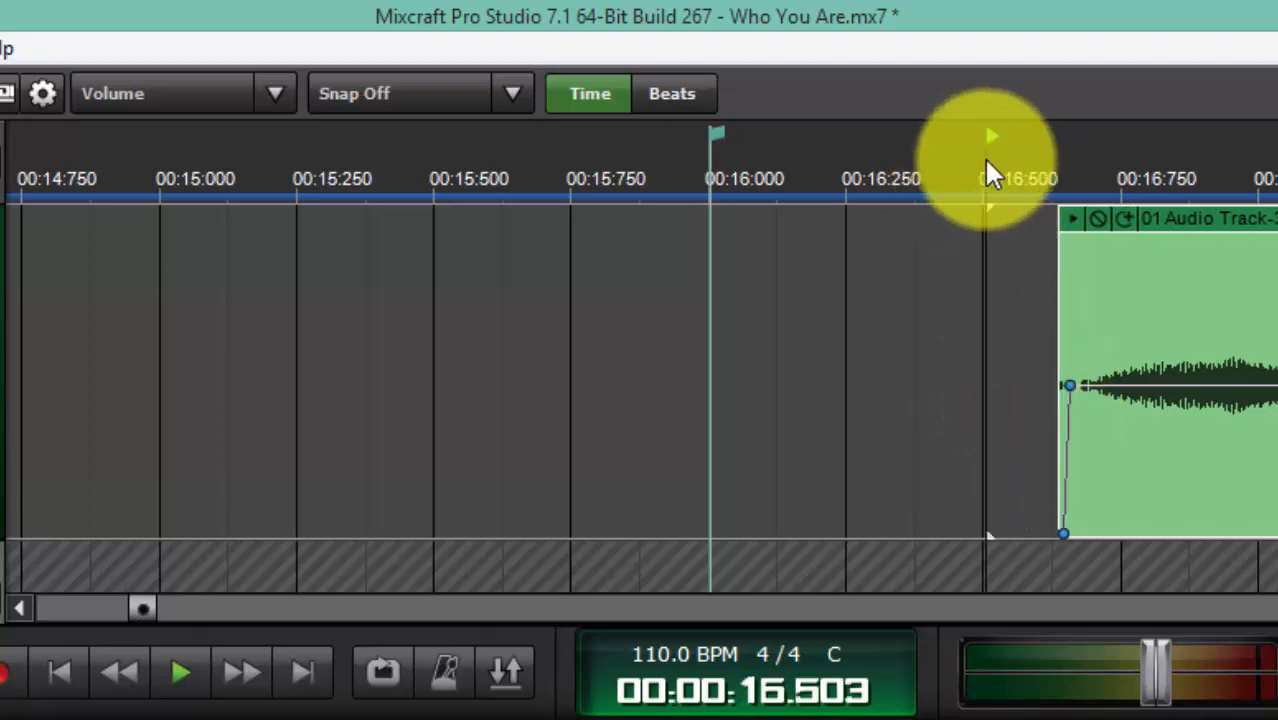
click(180, 672)
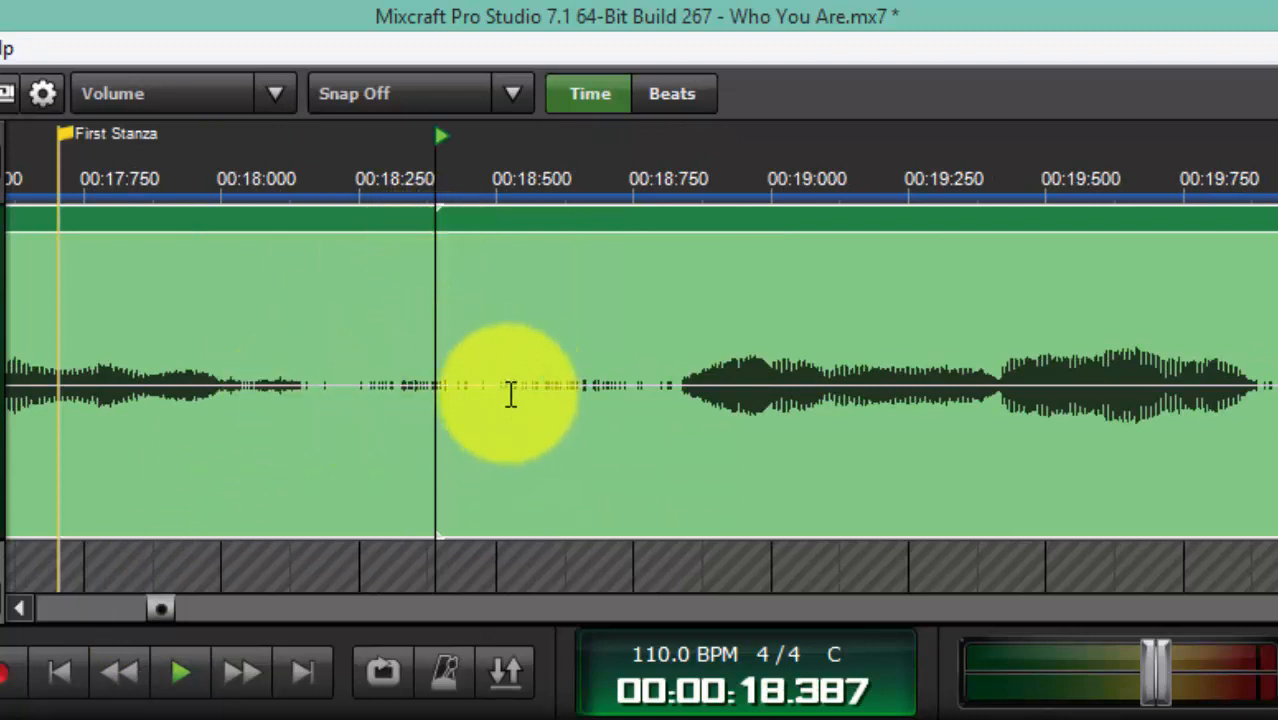
mouse_move(400, 400)
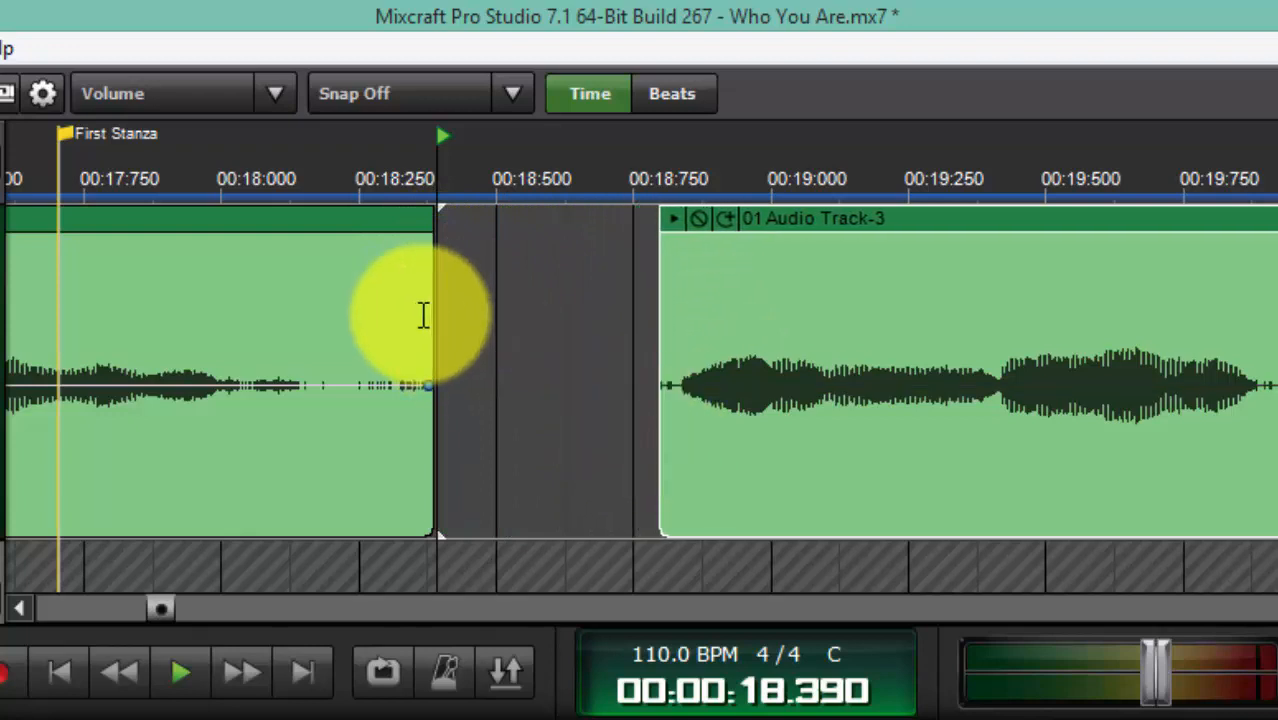
Step: Shorten the first vocal piece's end near 18.4 seconds to cut the quiet gap and fade out its trimmed end
drag(436, 384, 328, 384)
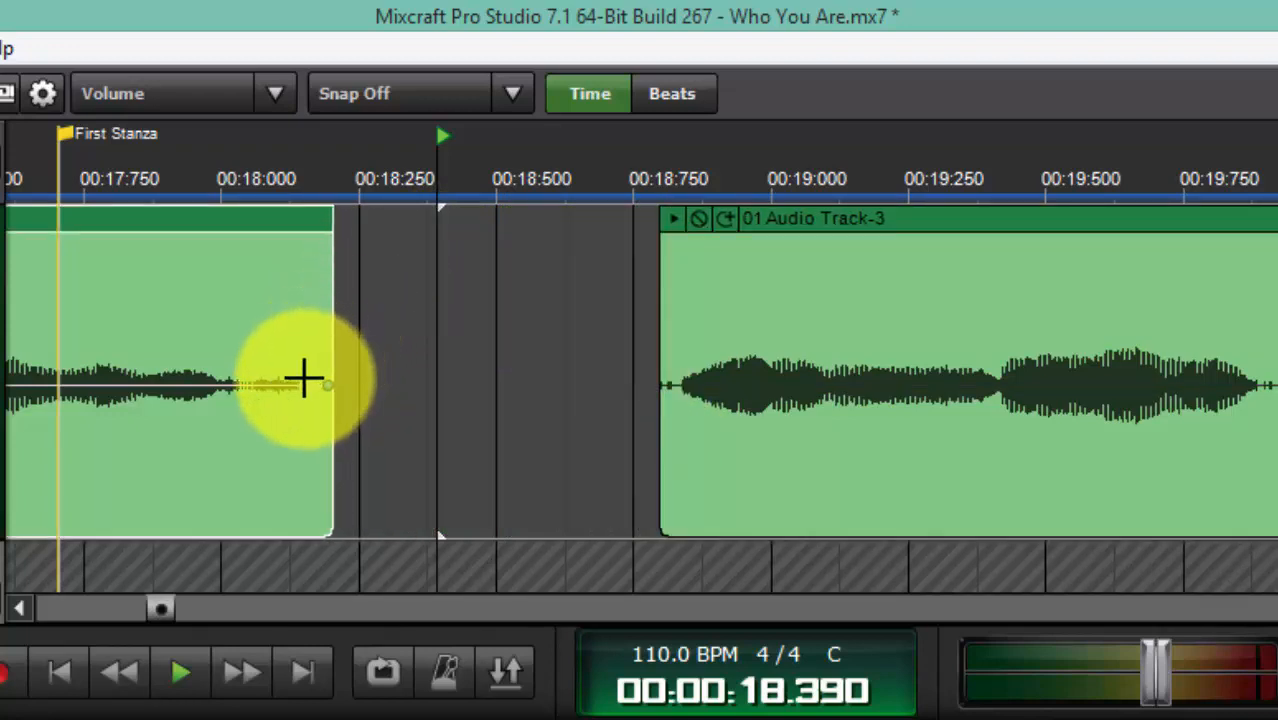
drag(304, 384, 324, 530)
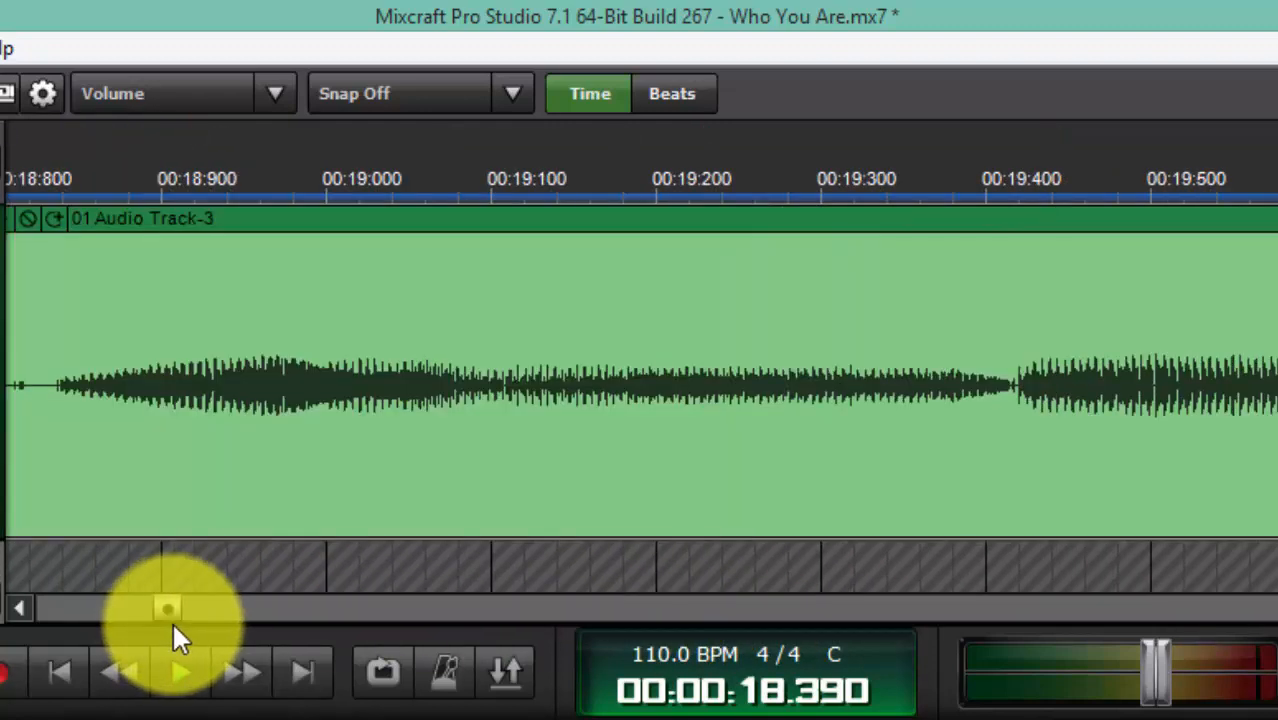
Step: Move the timeline to the vocal section around the 2nd stanza marker near 33 seconds
click(180, 672)
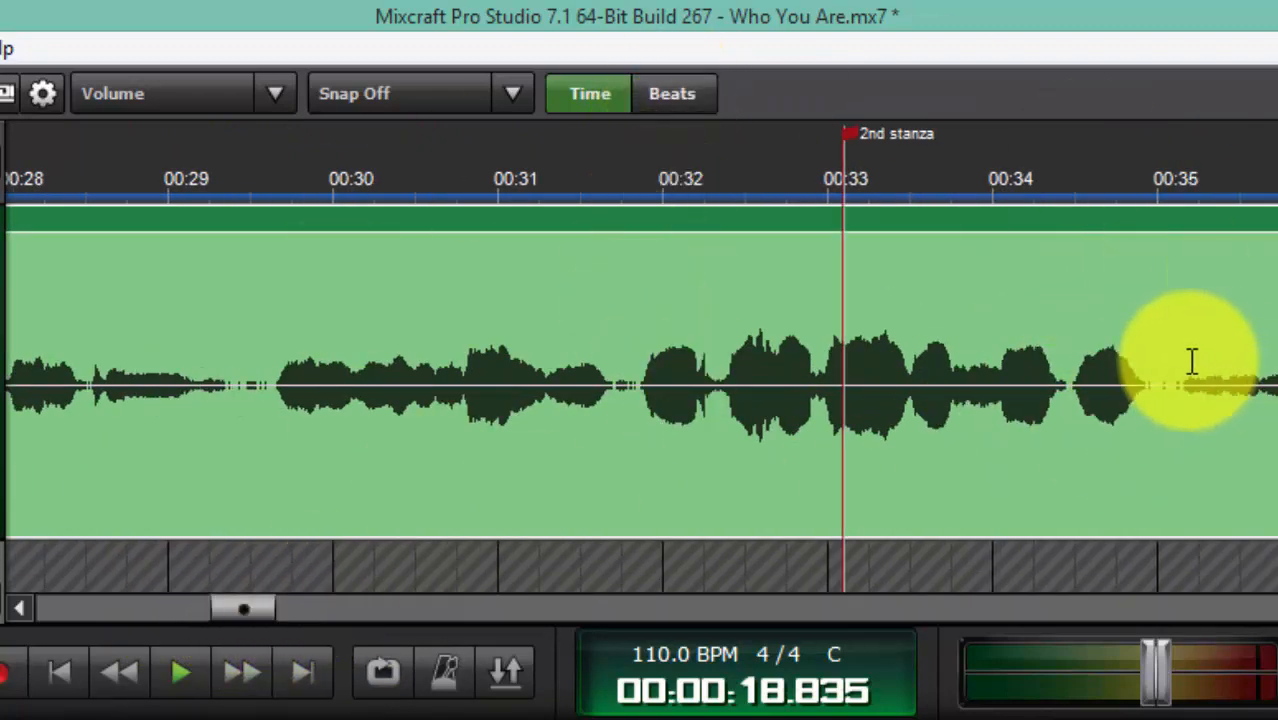
mouse_move(976, 360)
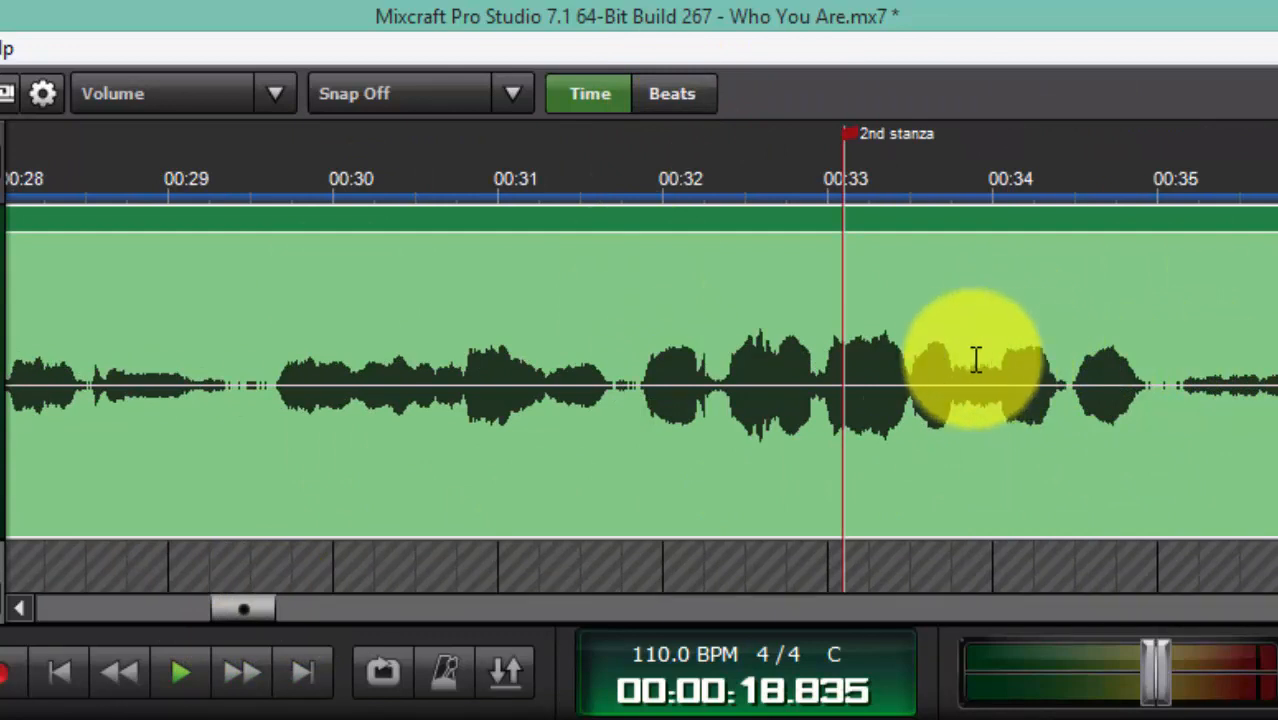